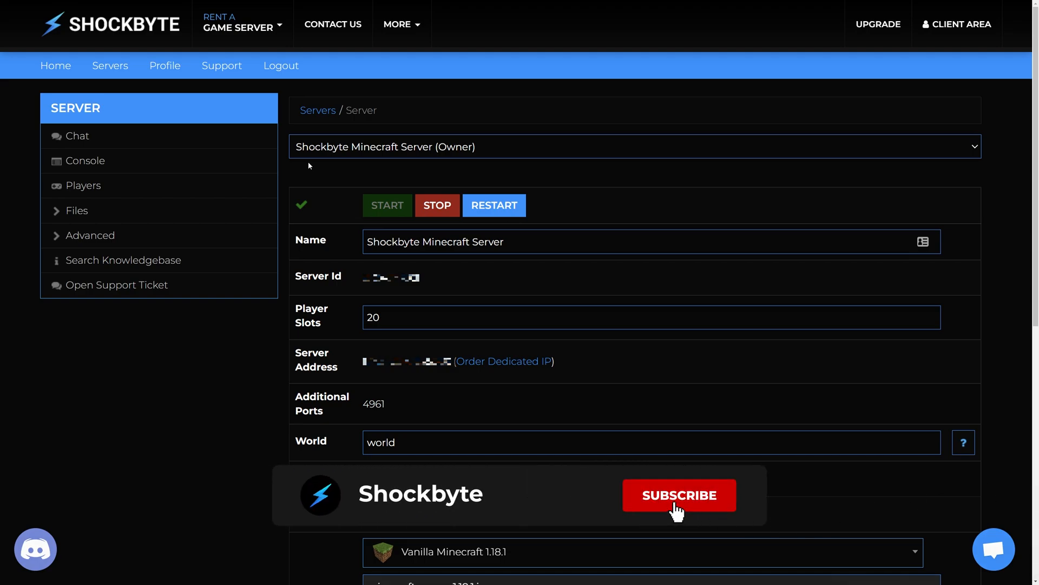
Shut down the running Minecraft server with the red STOP button.
click(678, 495)
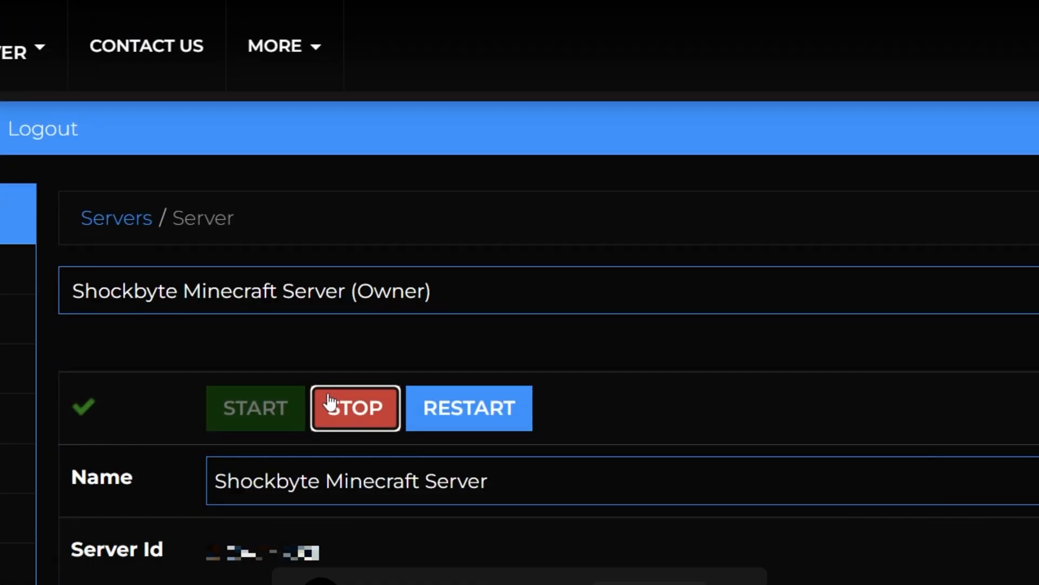
click(355, 408)
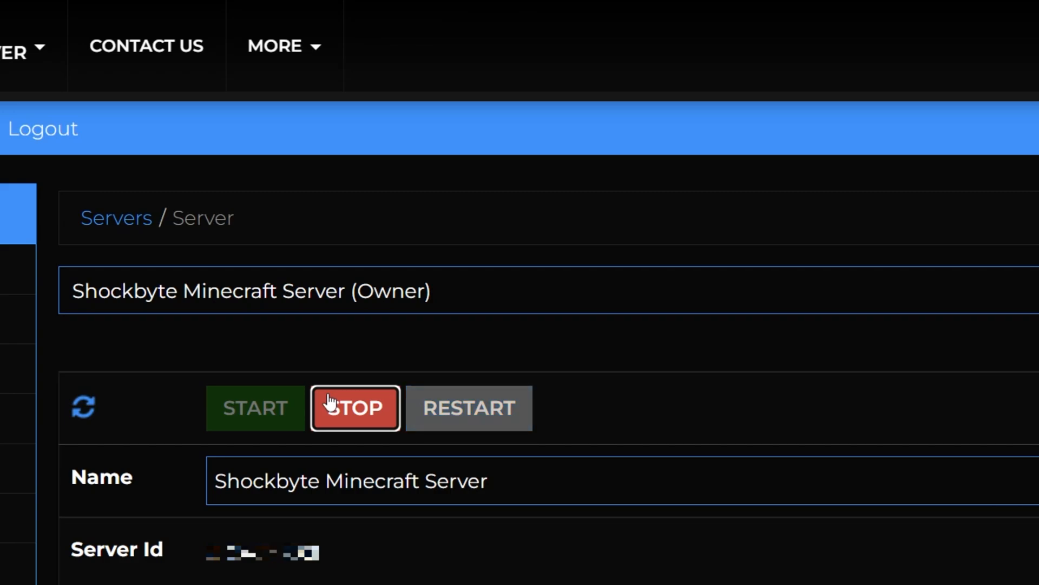
click(355, 407)
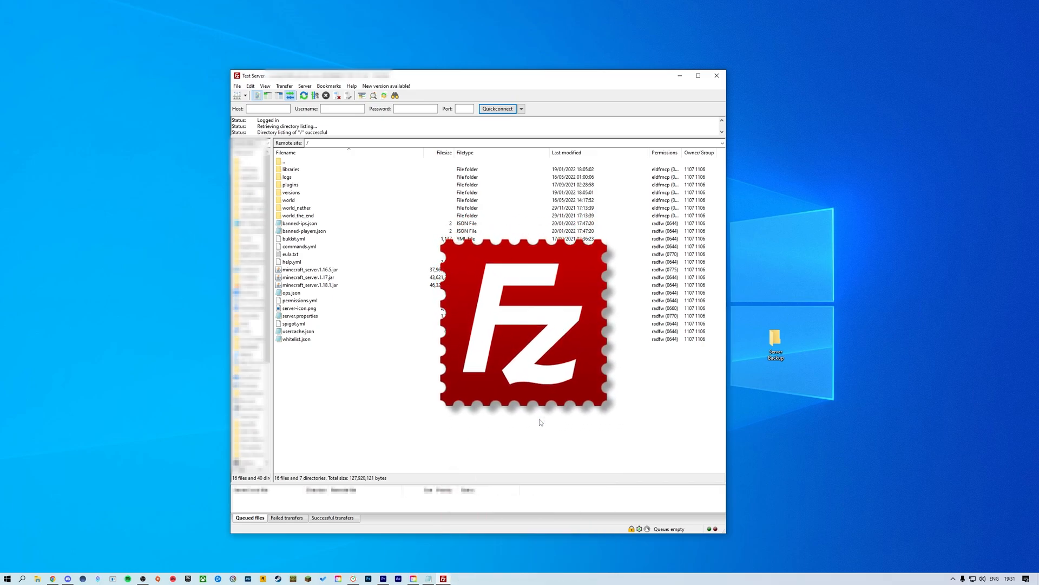
Select every remote server file and folder and download them into the desktop backup folder.
key(ctrl+a)
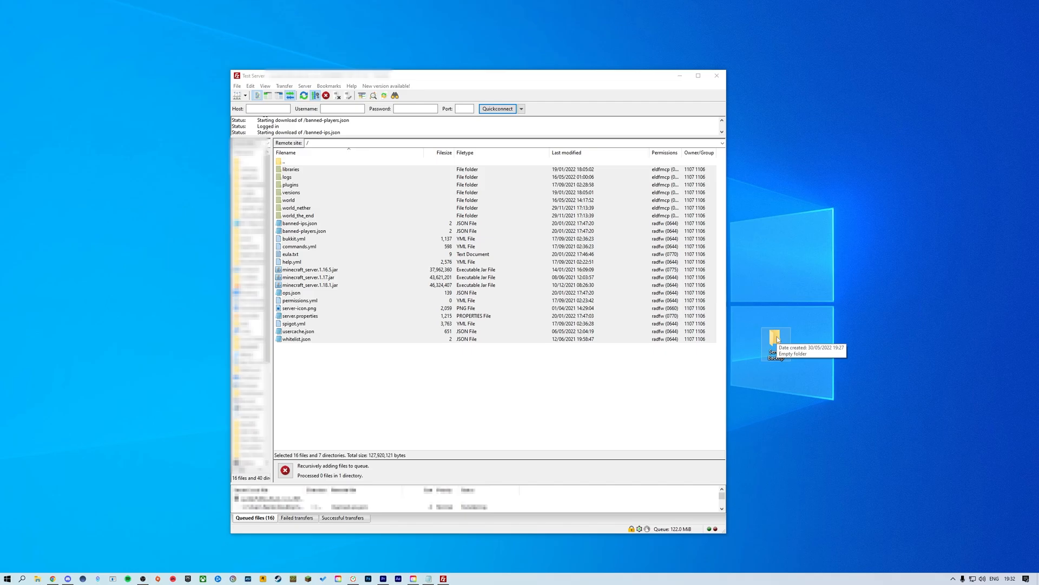
click(698, 75)
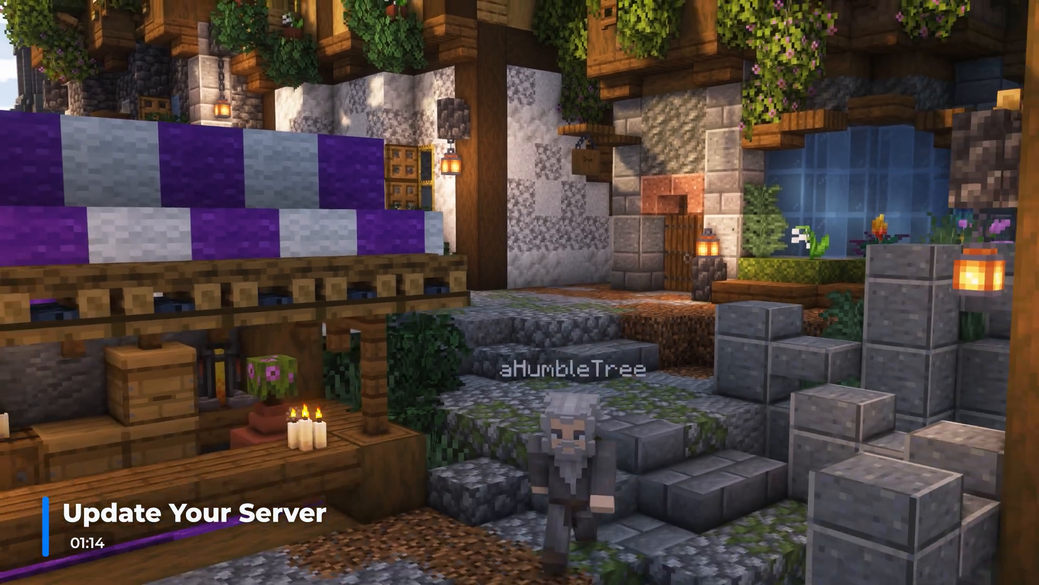
mouse_move(520, 292)
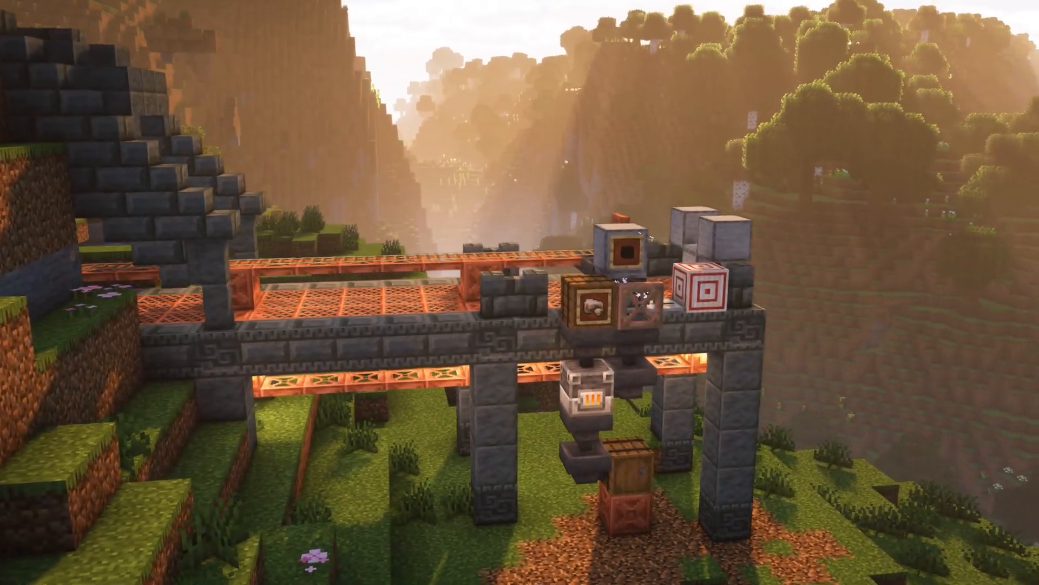
mouse_move(519, 293)
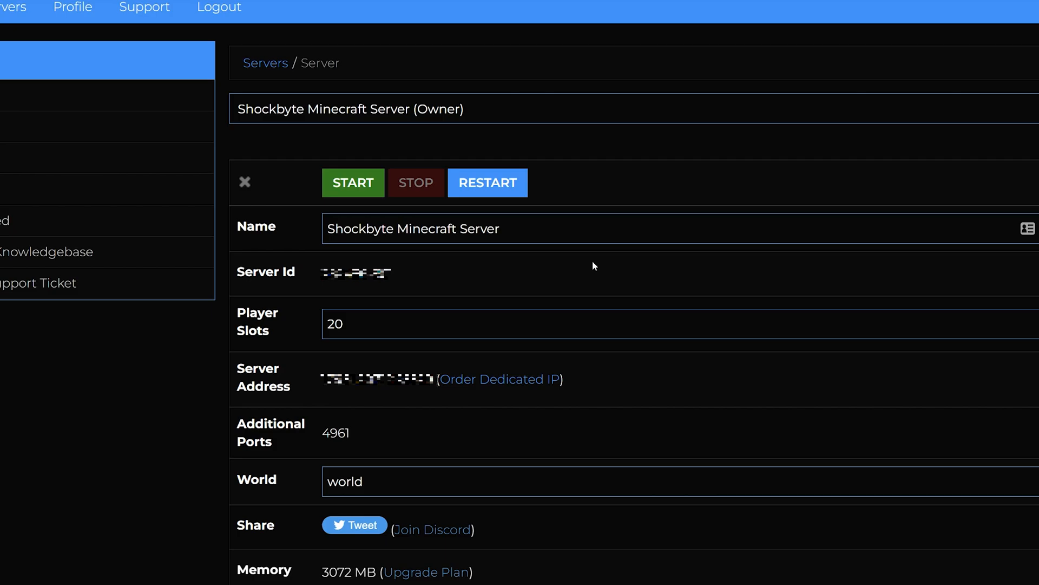
Scroll the Shockbyte server page down toward the Server Type setting.
scroll(down, 3)
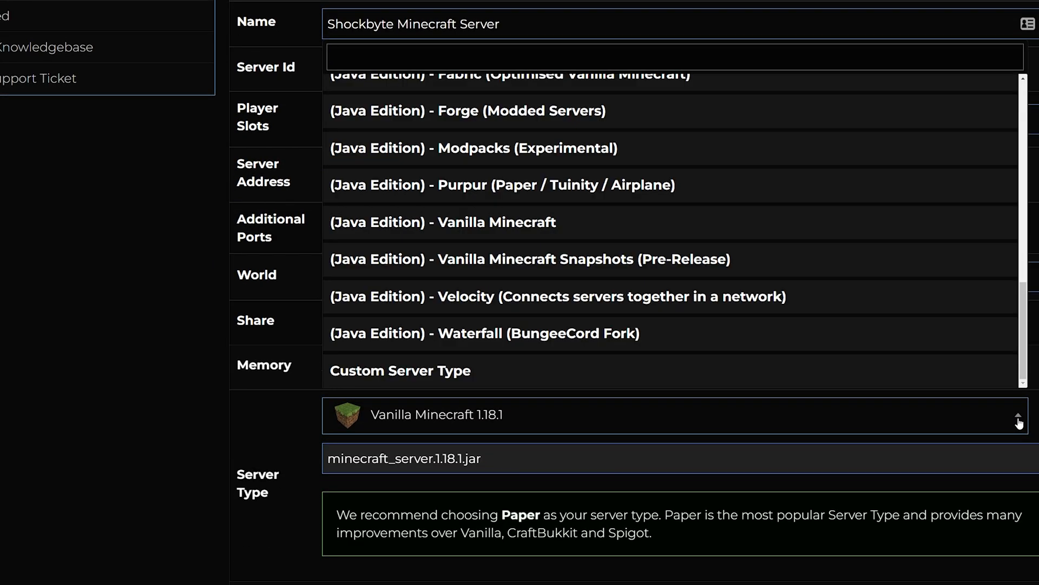
mouse_move(602, 221)
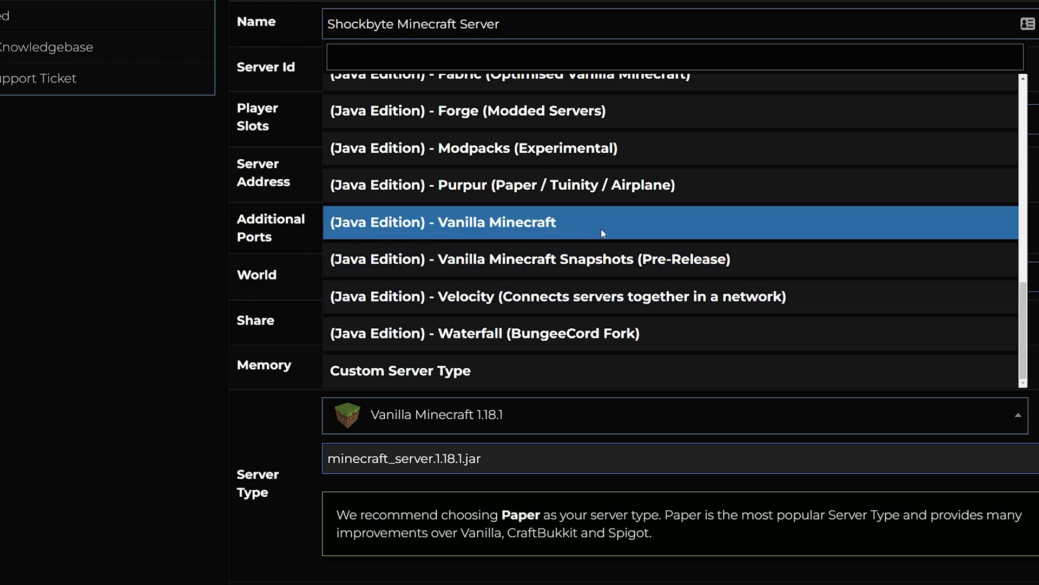
Choose (Java Edition) Vanilla Minecraft, version 1.21, as the server type.
click(443, 222)
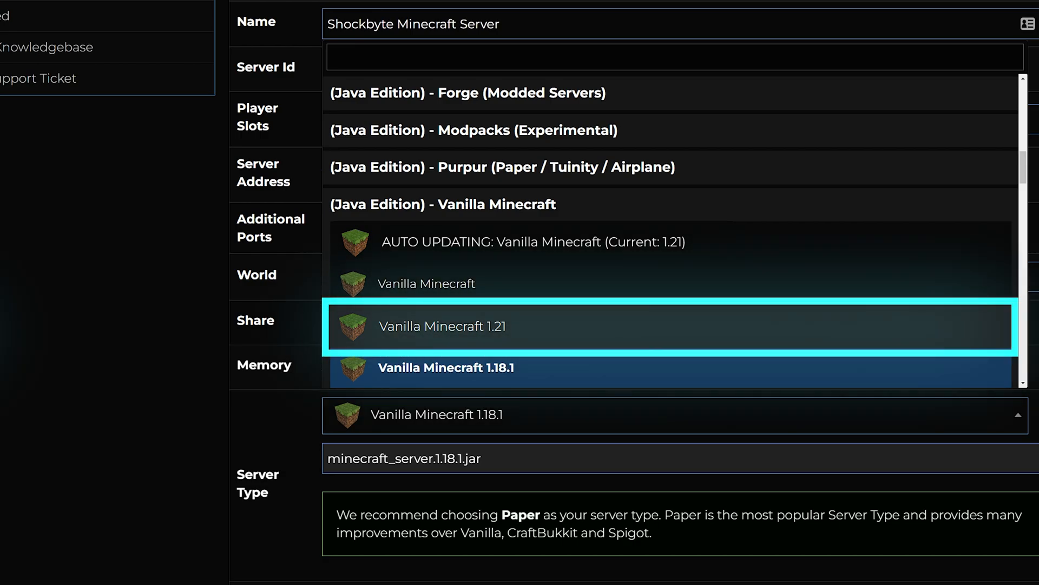
mouse_move(444, 368)
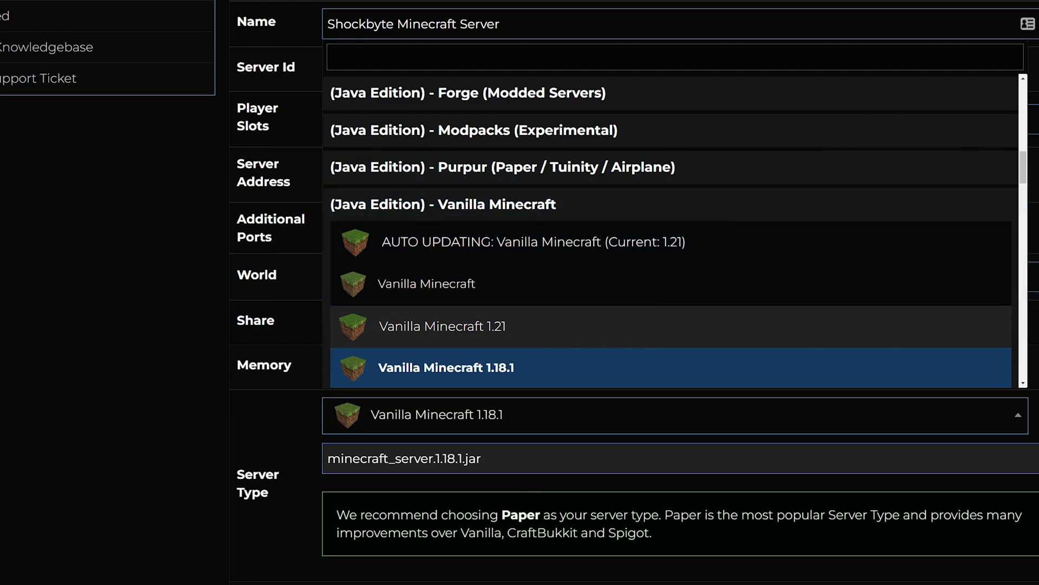
click(442, 325)
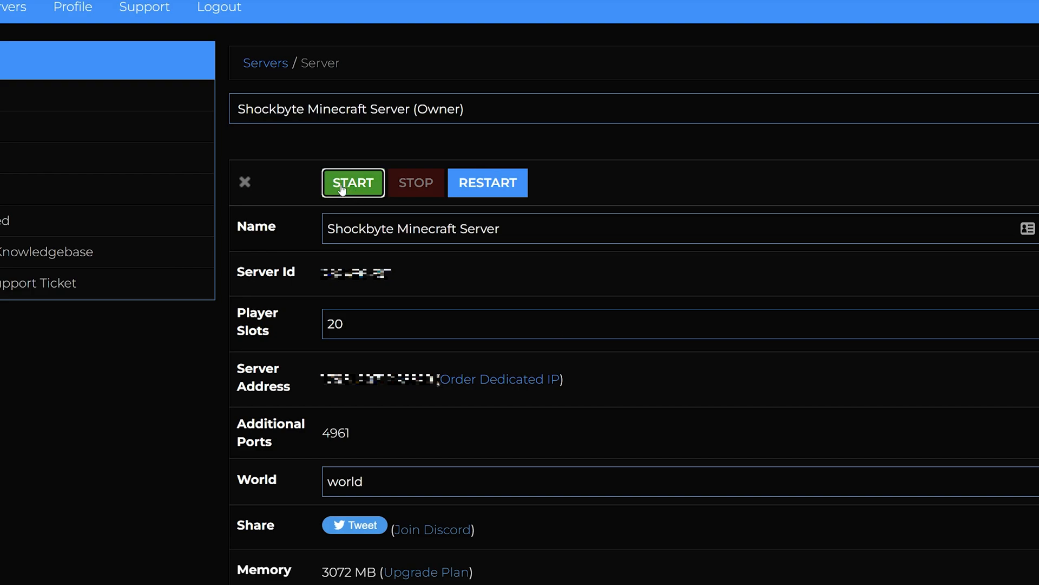
Start the server again with the green START button.
click(352, 182)
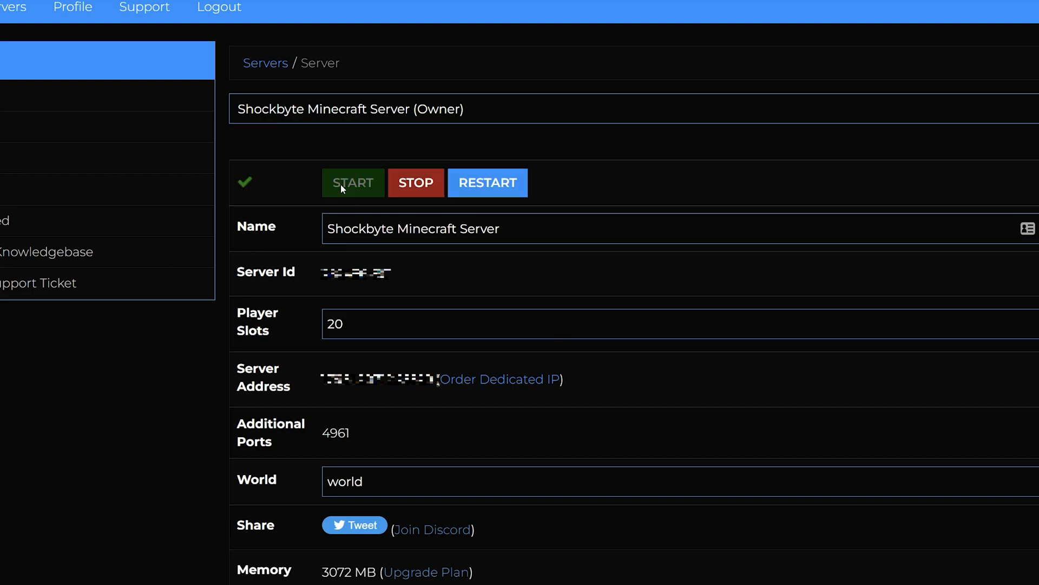